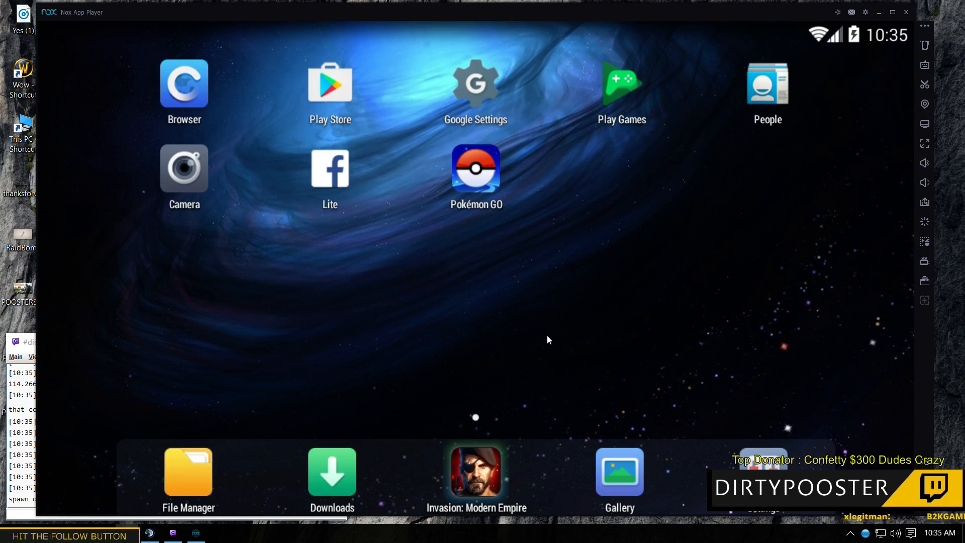
{"action": "mouse_move", "coordinate": [814, 388]}
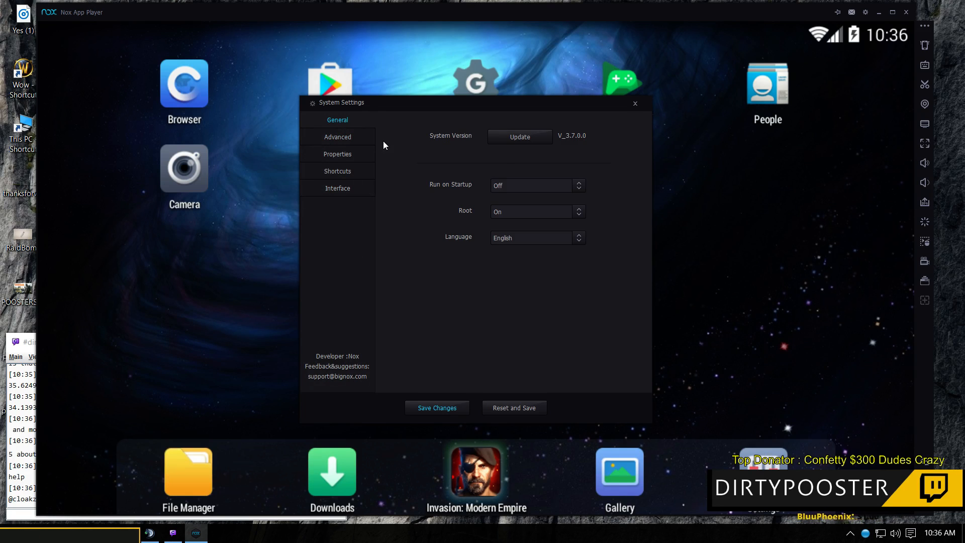
Browse the Properties, Shortcuts and Interface sections, then close System Settings back to the home screen
{"action": "left_click", "coordinate": [338, 136]}
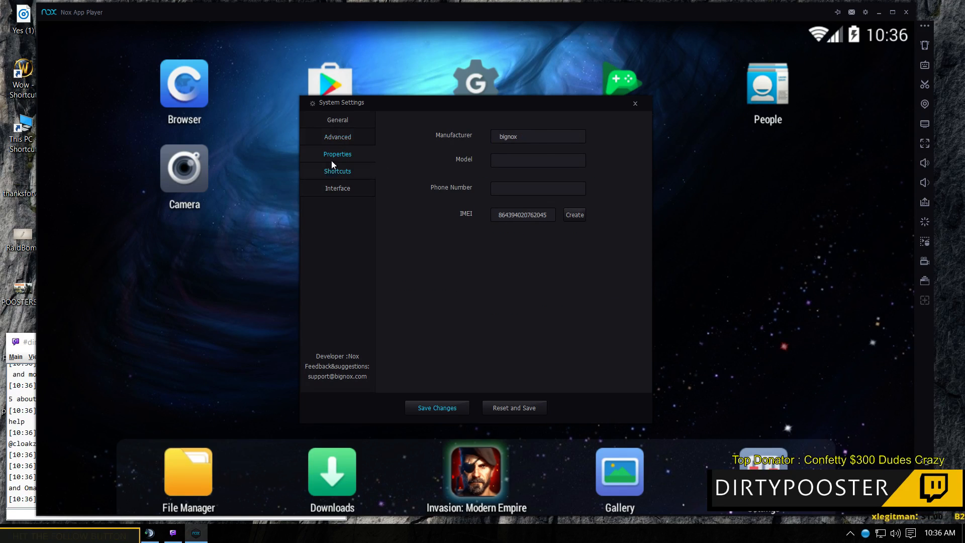
{"action": "left_click", "coordinate": [337, 136]}
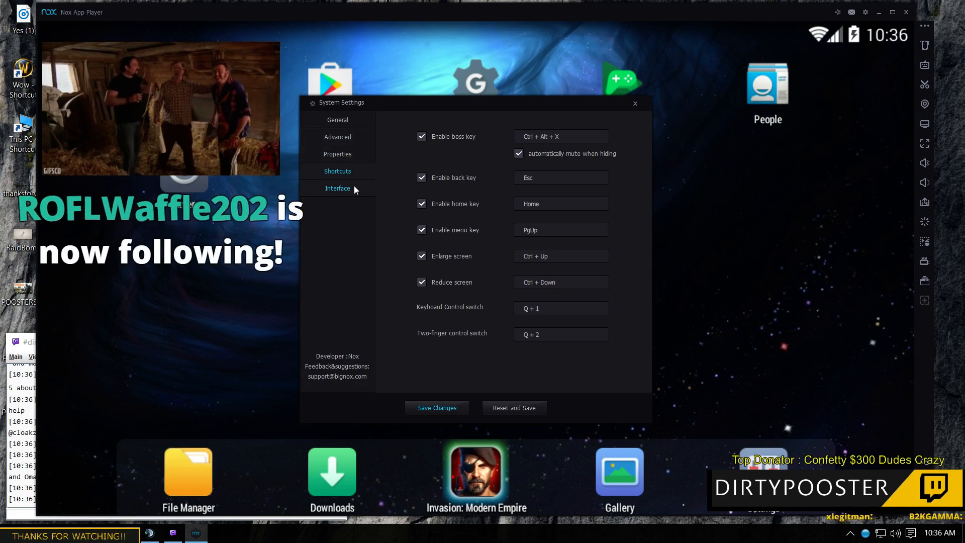
{"action": "left_click", "coordinate": [338, 188]}
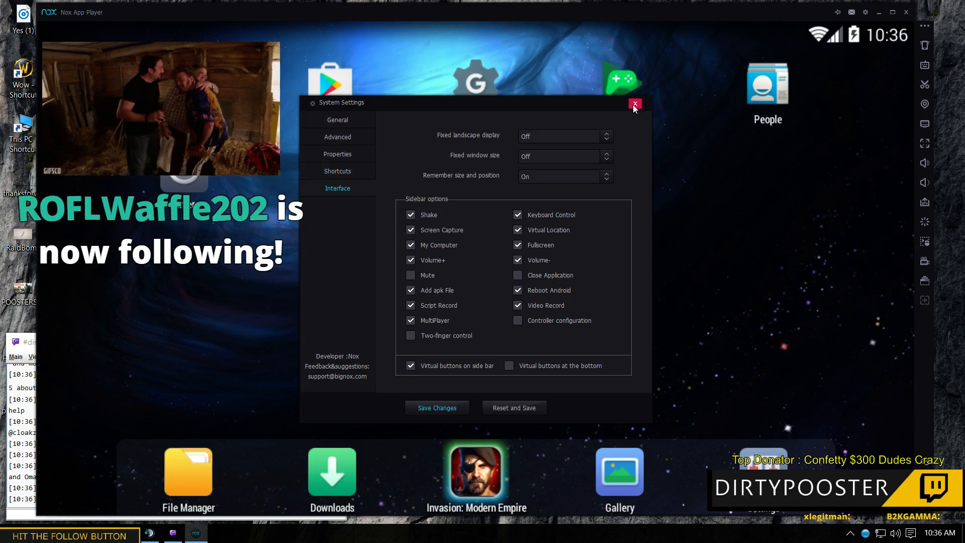
{"action": "left_click", "coordinate": [634, 103]}
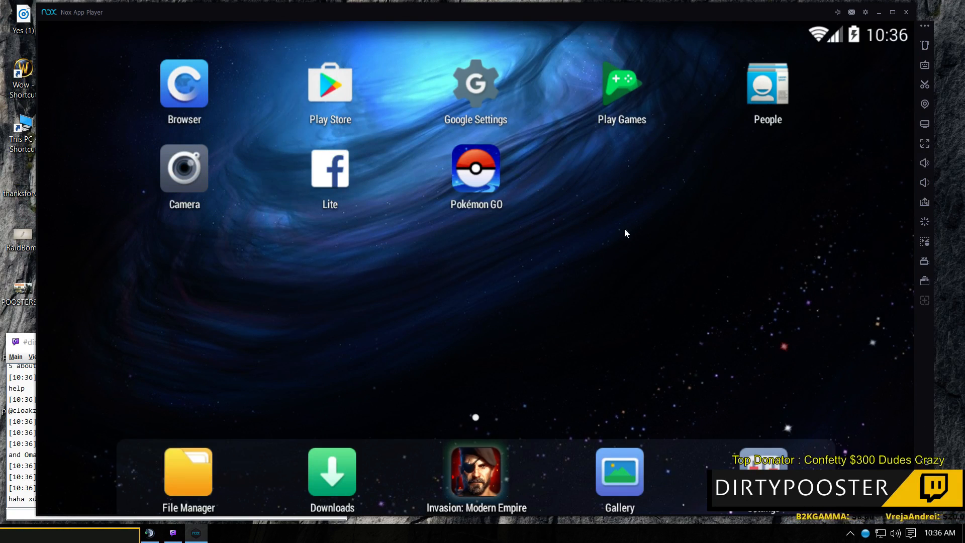
{"action": "mouse_move", "coordinate": [922, 379]}
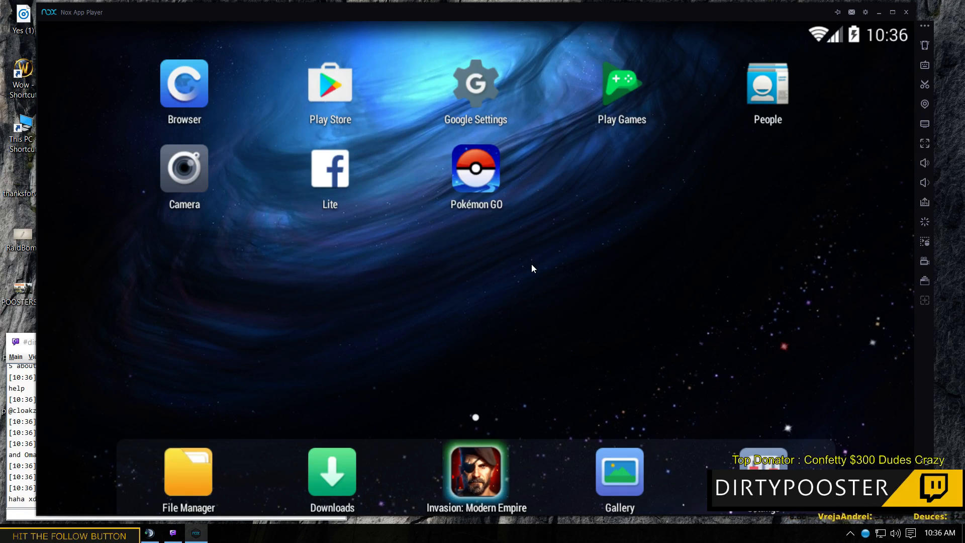
{"action": "mouse_move", "coordinate": [716, 282]}
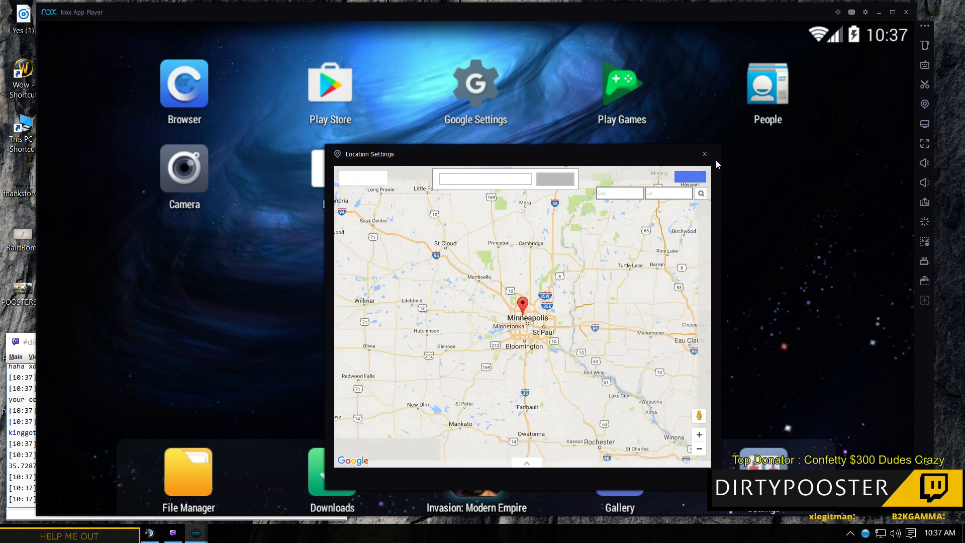
Geocode 'Sydney, NSW' on the location map and close Location Settings
{"action": "type", "text": "Sydney, NSW"}
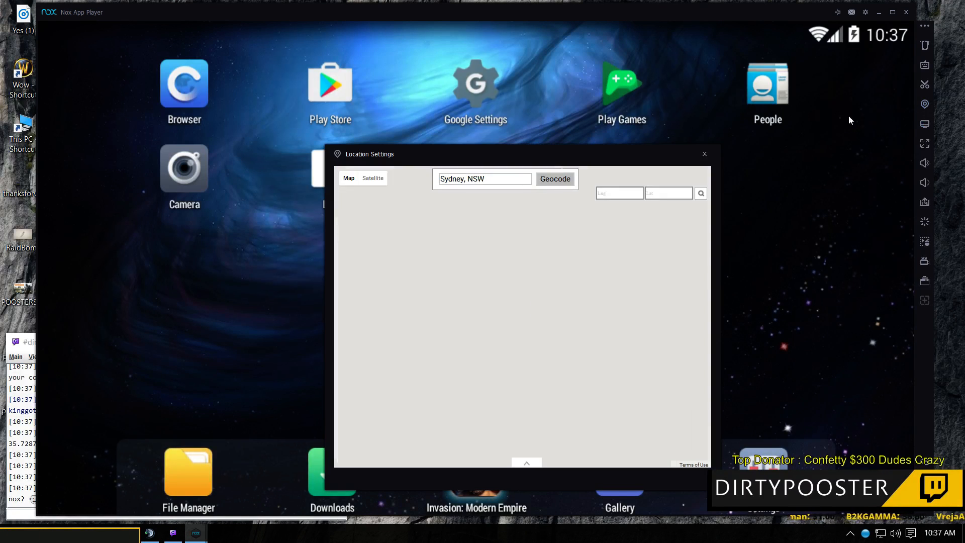
{"action": "left_click", "coordinate": [703, 152]}
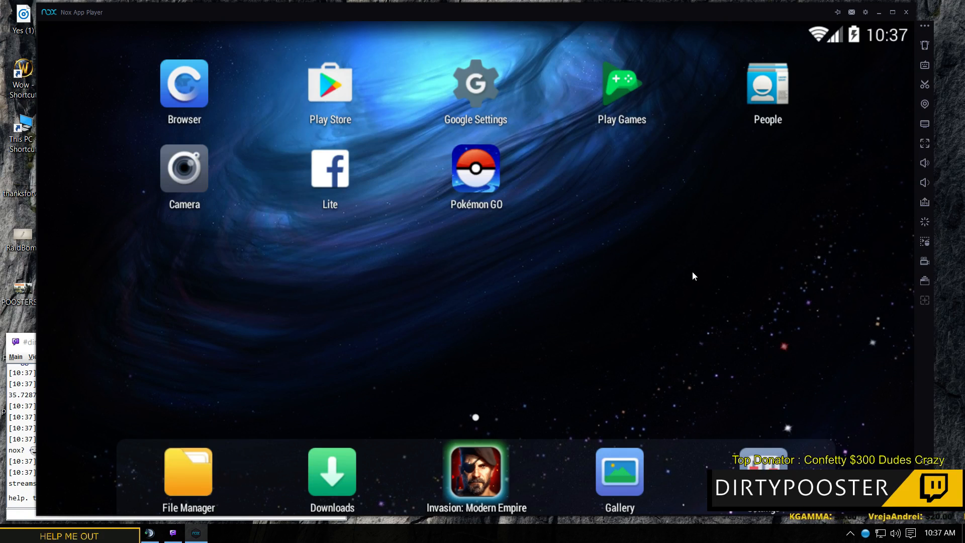
{"action": "mouse_move", "coordinate": [595, 303]}
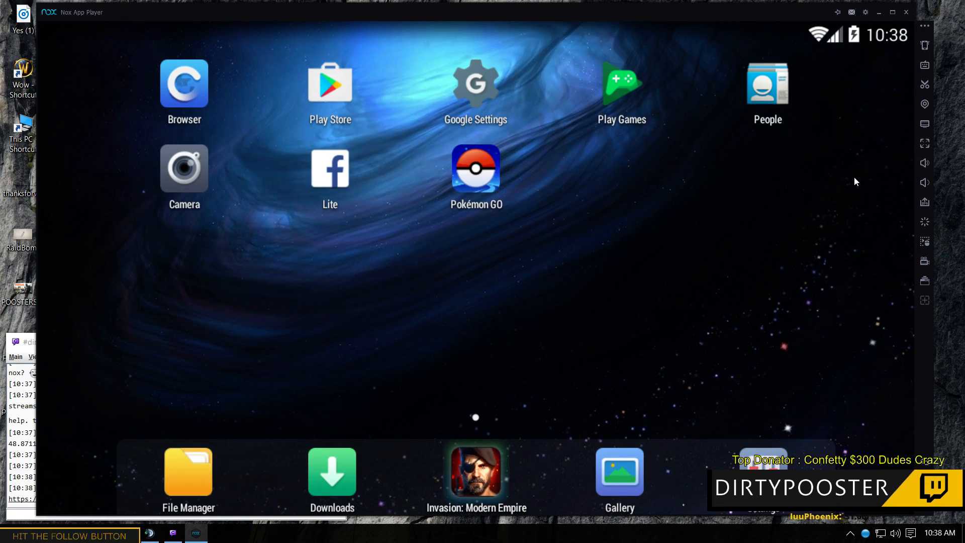
{"action": "mouse_move", "coordinate": [790, 277]}
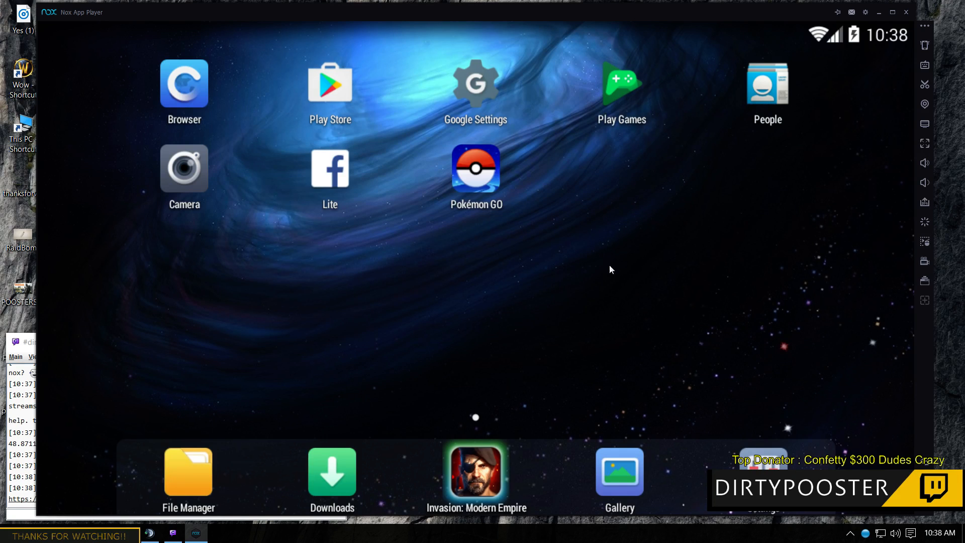
{"action": "mouse_move", "coordinate": [812, 403]}
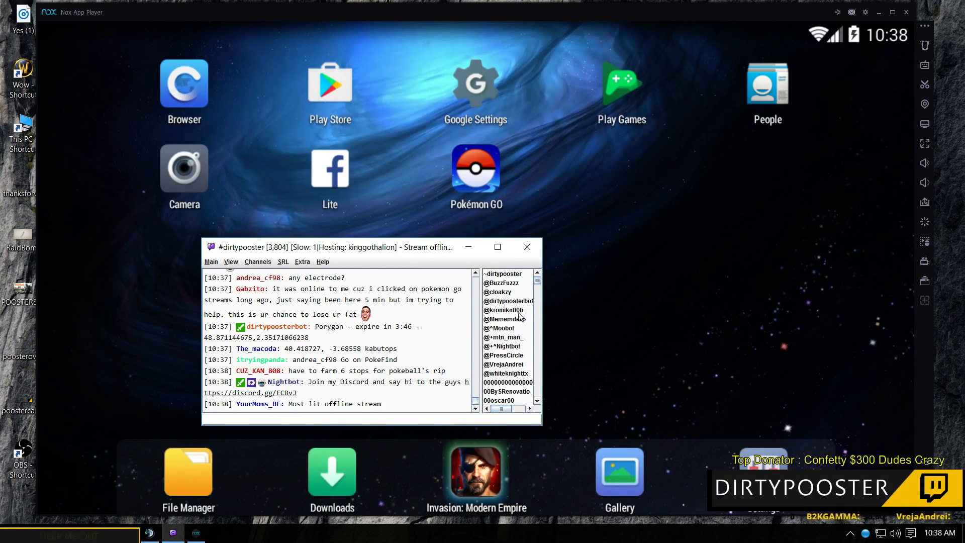
Focus the HexChat Twitch chat window and drag it to the left side of the screen
{"action": "left_click", "coordinate": [497, 248]}
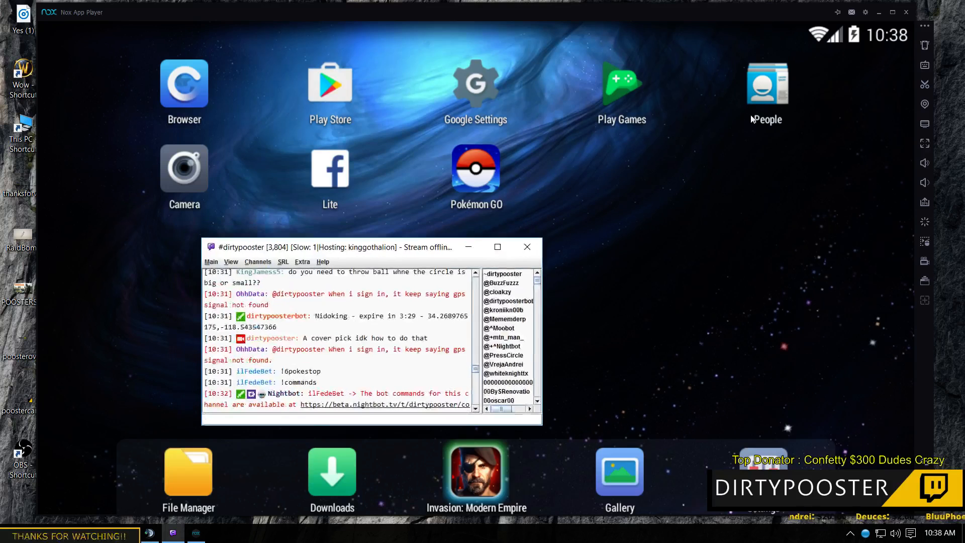
{"action": "left_click_drag", "start_coordinate": [369, 248], "coordinate": [203, 186]}
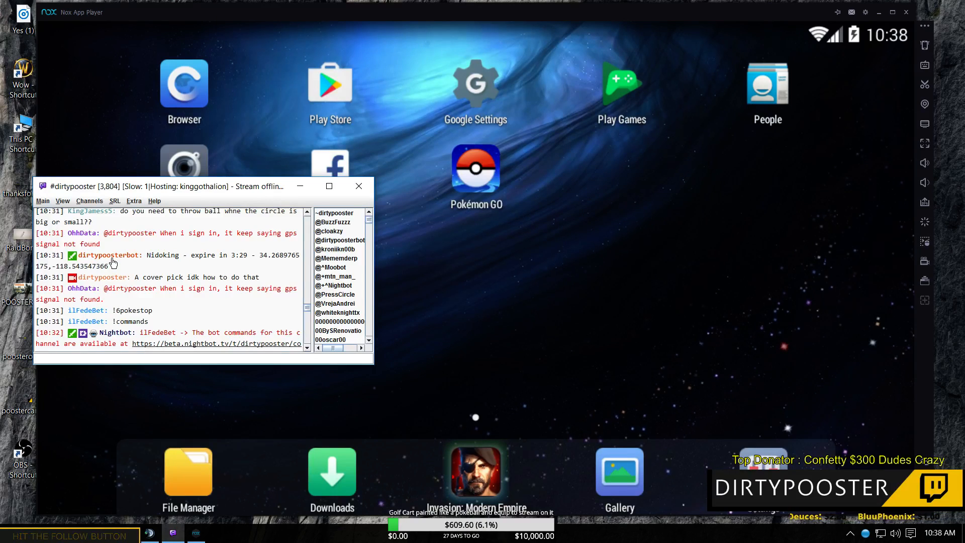
{"action": "mouse_move", "coordinate": [185, 269]}
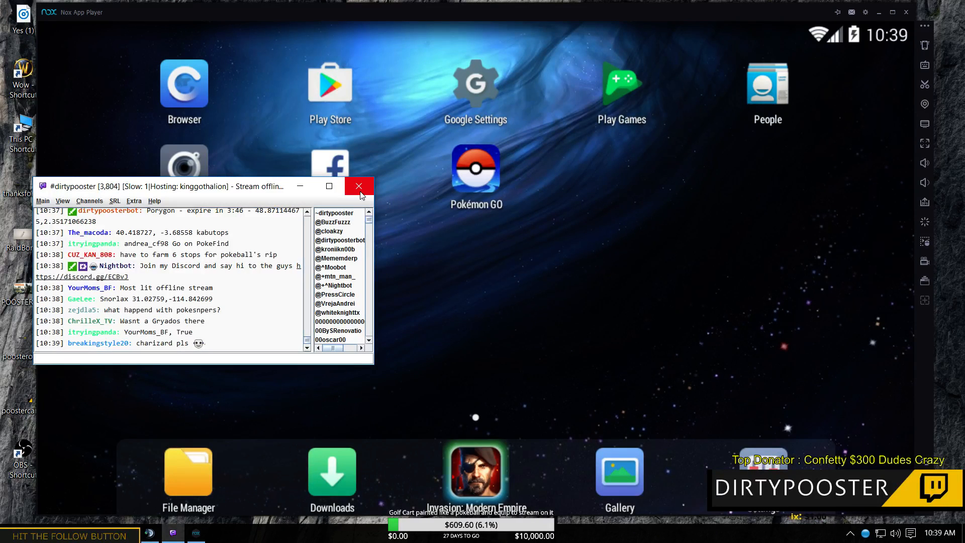
{"action": "mouse_move", "coordinate": [359, 186]}
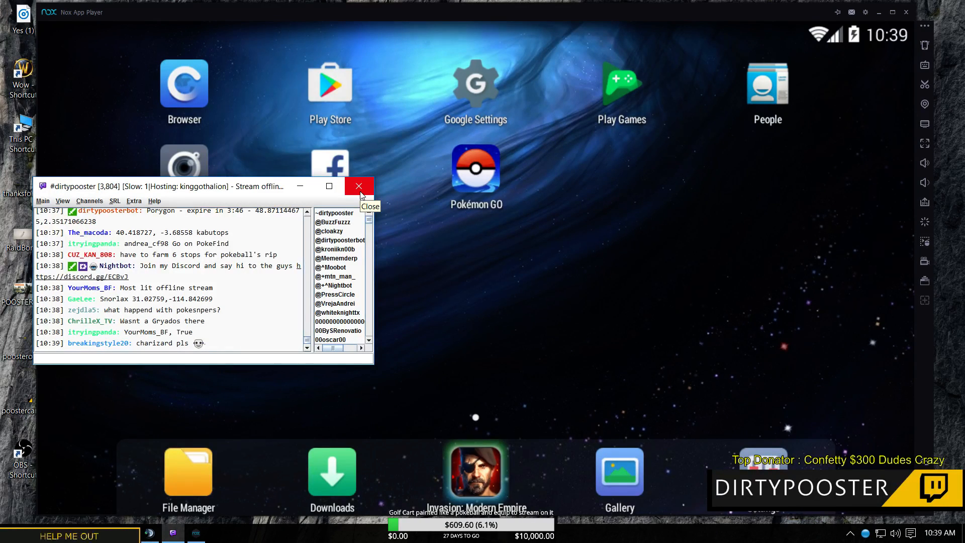